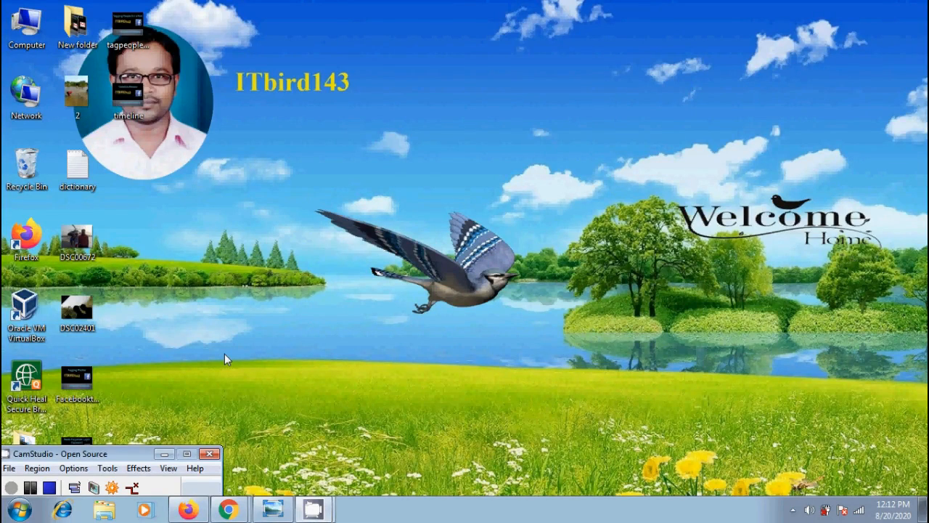
Open the Facebooktagphoto 'Tagging Photos' image in Windows Photo Viewer.
{"action": "double_click", "coordinate": [76, 378]}
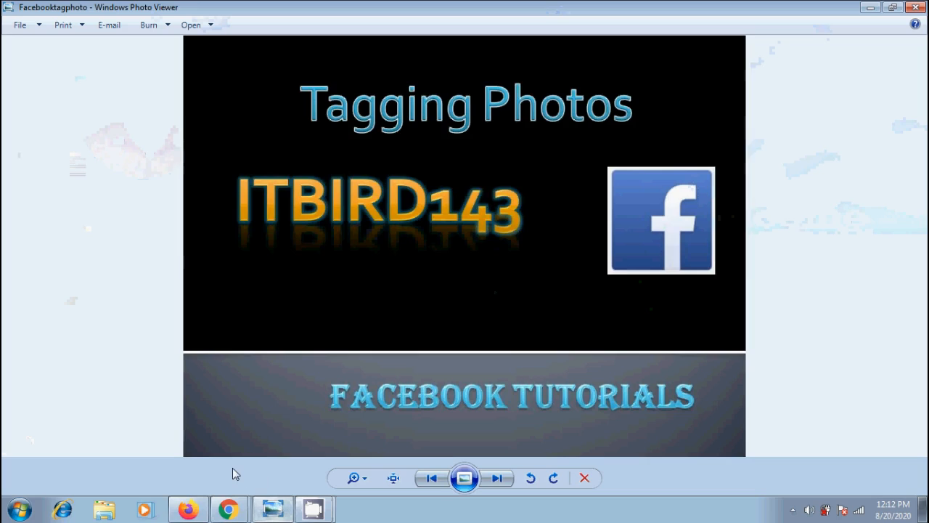
{"action": "mouse_move", "coordinate": [232, 473]}
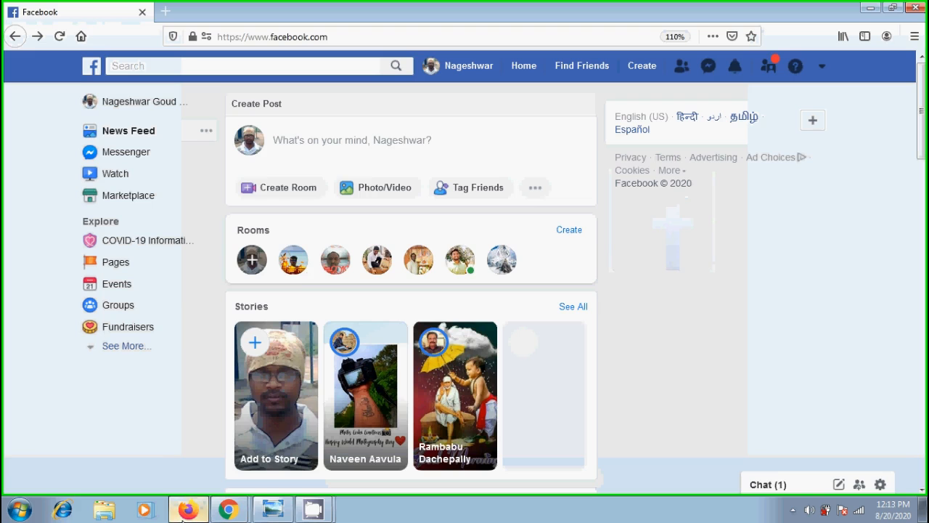
Attach a photo to a new post captioned 'Fun with Friends at Vaishnodevi temple.'.
{"action": "left_click", "coordinate": [352, 140]}
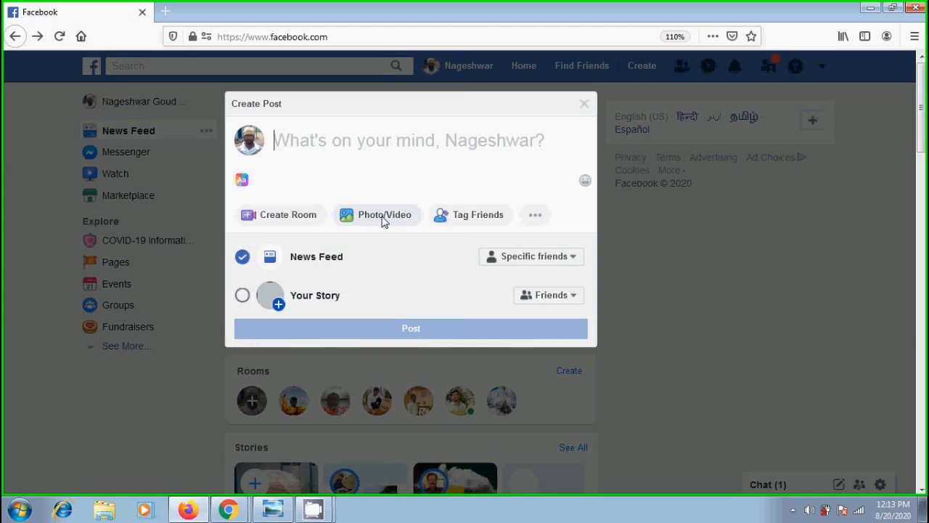
{"action": "left_click", "coordinate": [376, 214]}
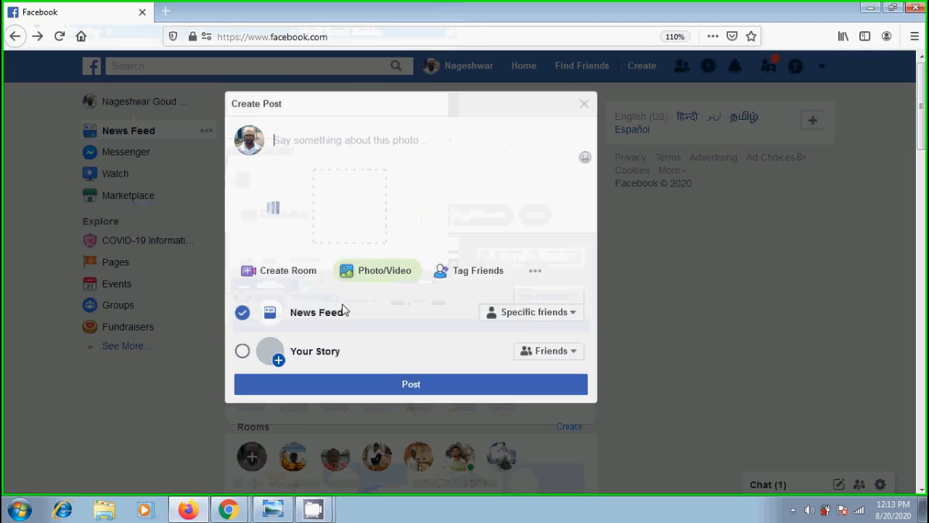
{"action": "type", "text": "Fun"}
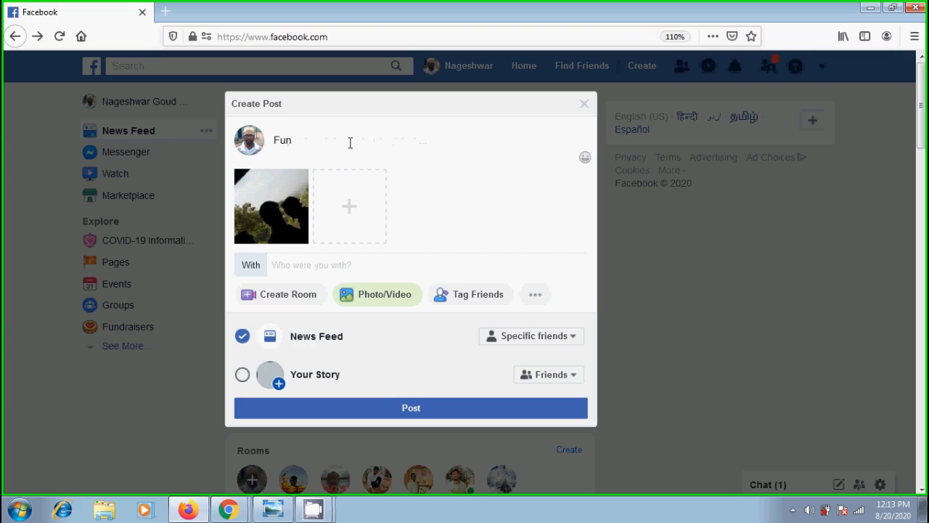
{"action": "type", "text": "with Friends"}
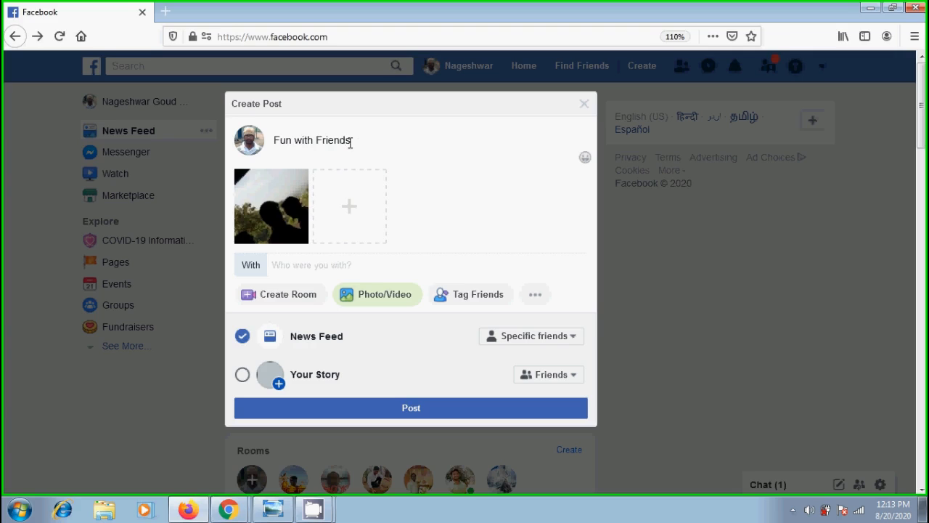
{"action": "type", "text": "at Vaishnodevi temple."}
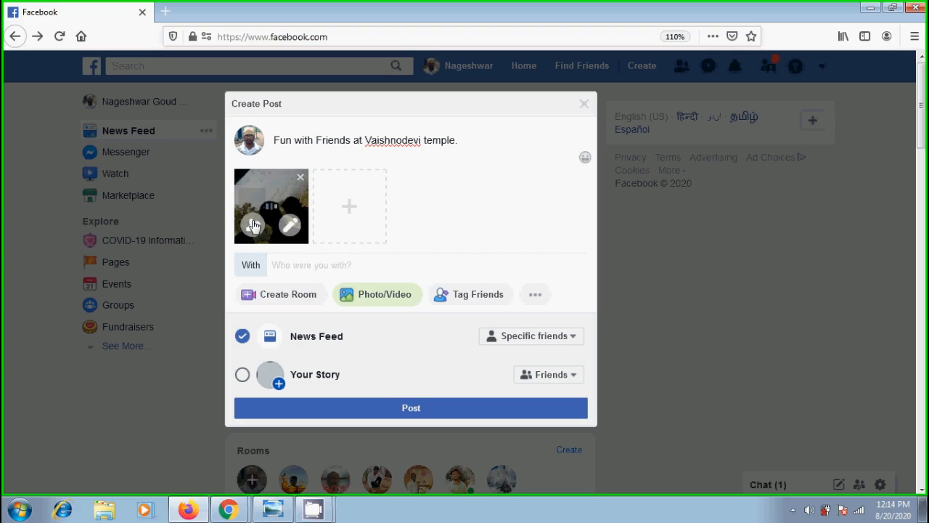
{"action": "left_click", "coordinate": [290, 224]}
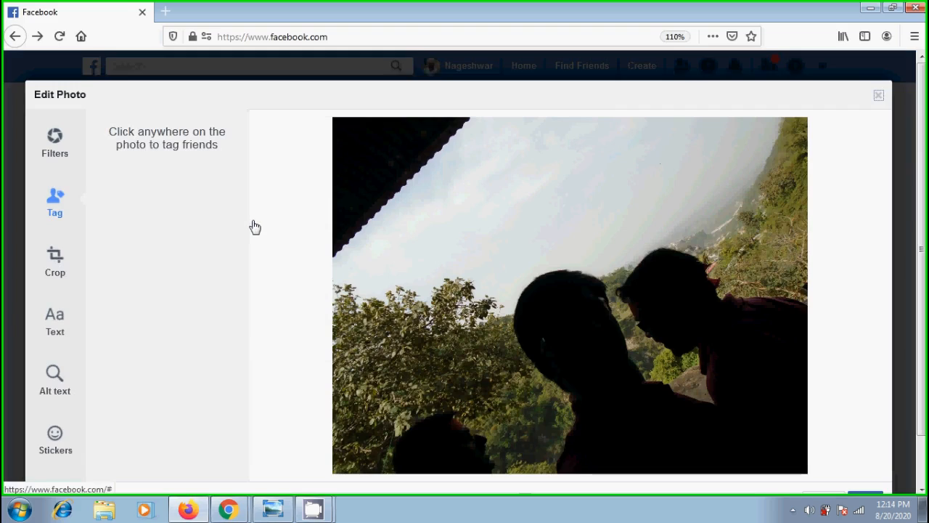
{"action": "left_click", "coordinate": [708, 303]}
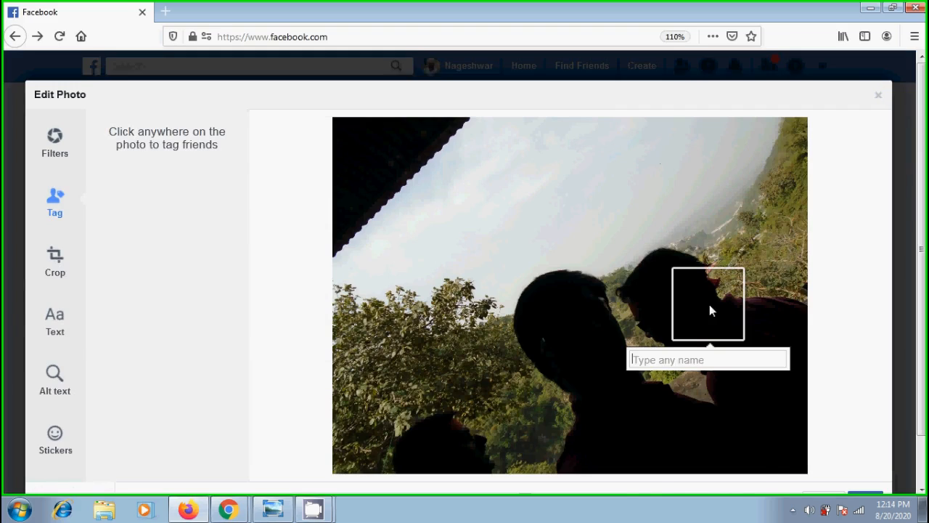
{"action": "type", "text": "men"}
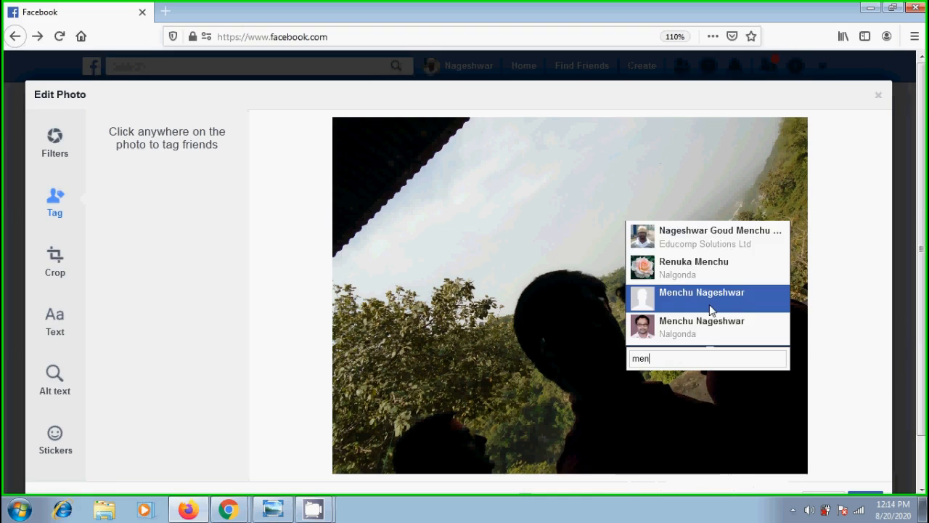
{"action": "left_click", "coordinate": [702, 297]}
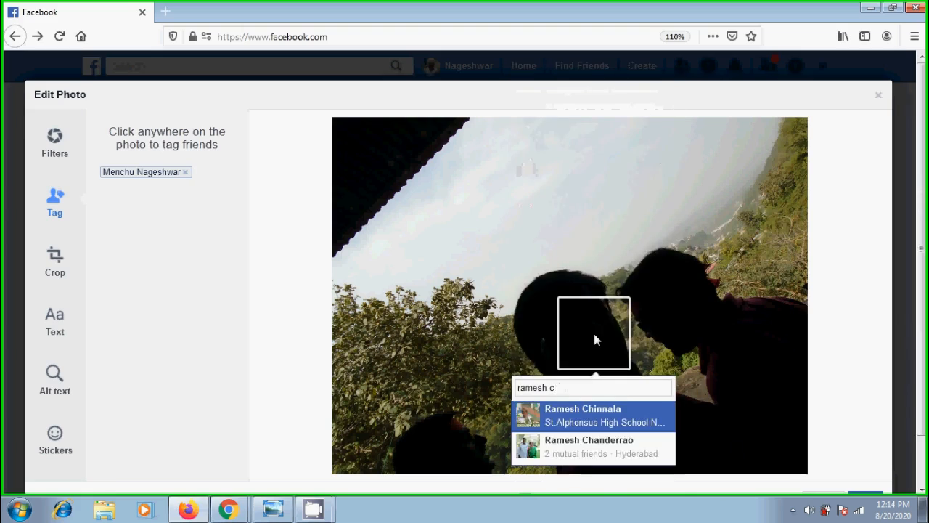
{"action": "left_click", "coordinate": [592, 416]}
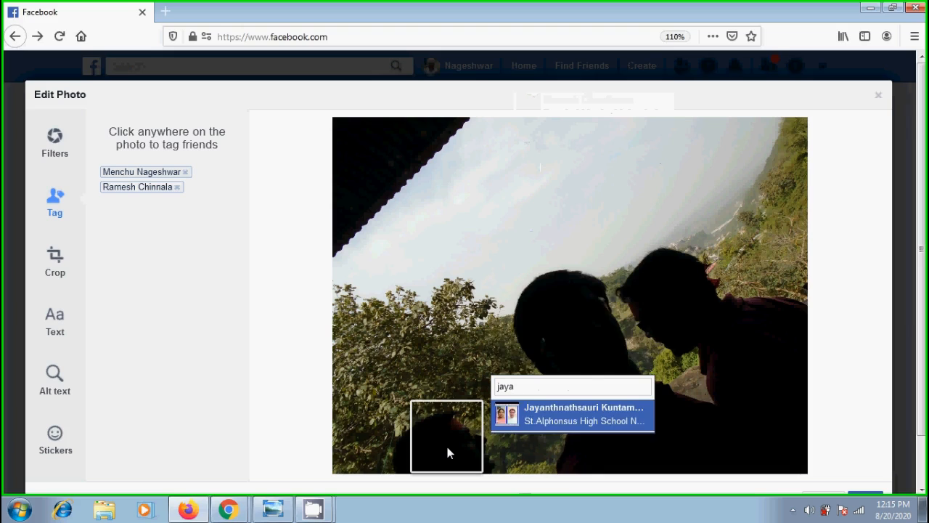
{"action": "left_click", "coordinate": [572, 413]}
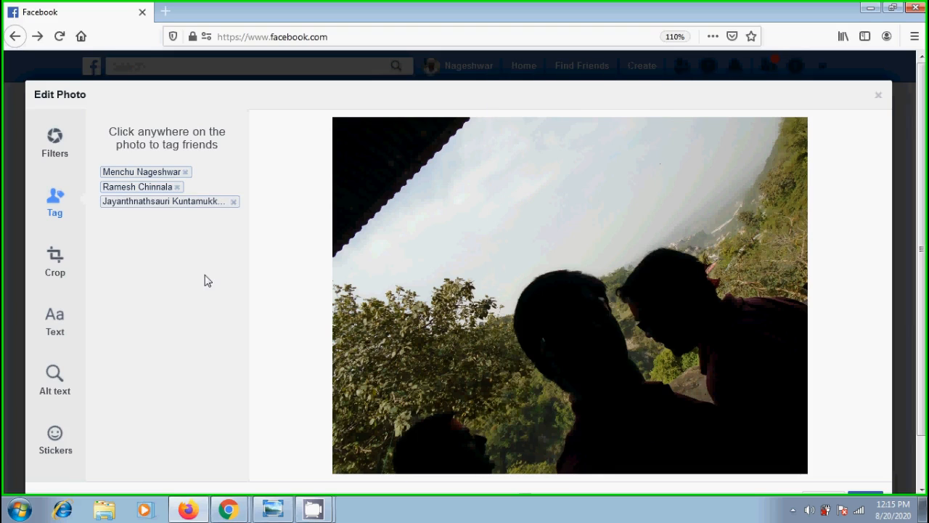
{"action": "mouse_move", "coordinate": [208, 261]}
{"action": "type", "text": "vaishno"}
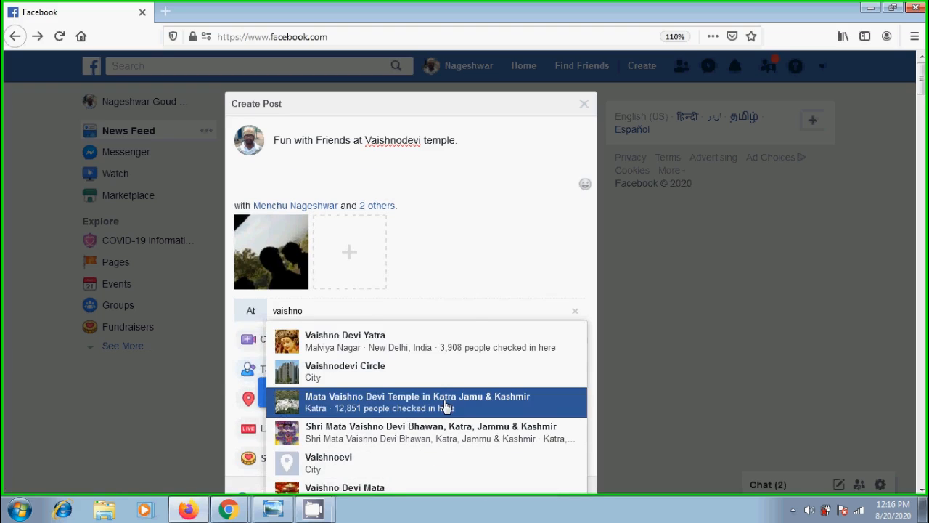
Check in at Mata Vaishno Devi Temple in Katra, Jammu & Kashmir.
{"action": "left_click", "coordinate": [418, 402]}
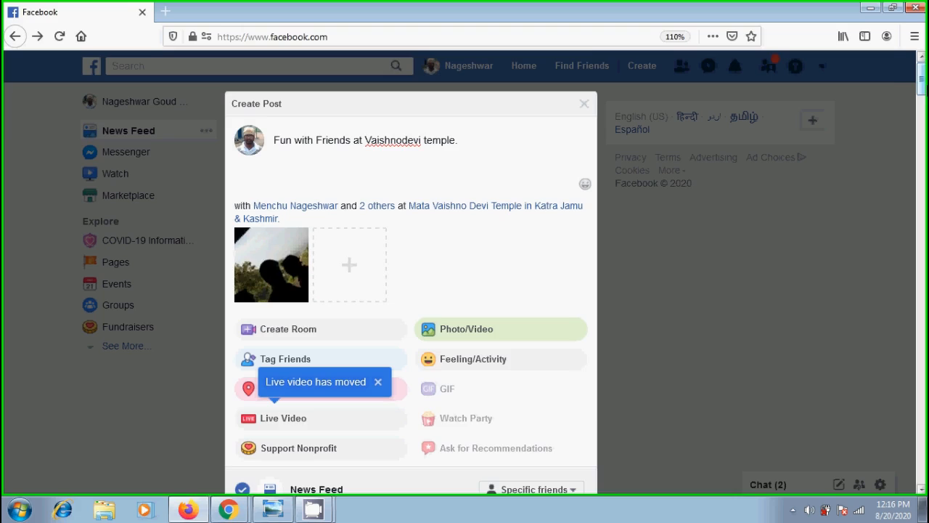
{"action": "scroll", "scroll_direction": "down", "scroll_amount": 3}
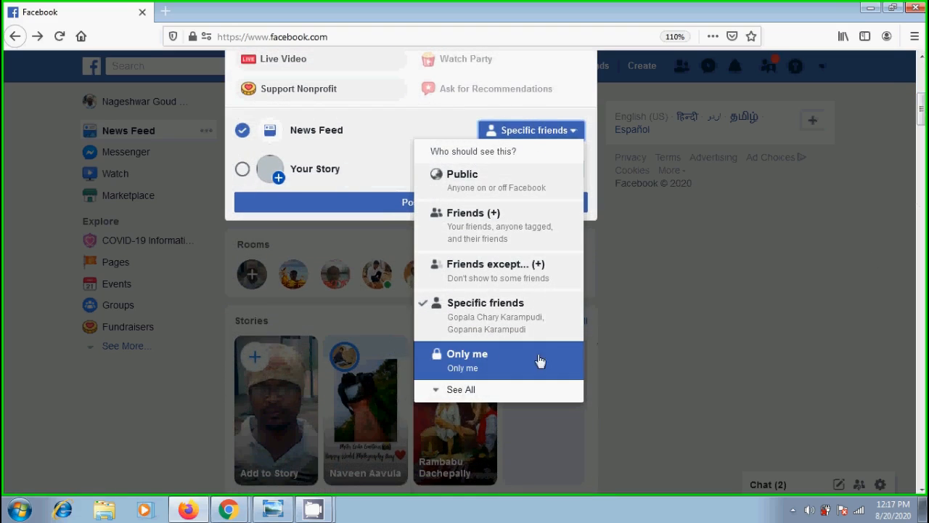
{"action": "mouse_move", "coordinate": [503, 362]}
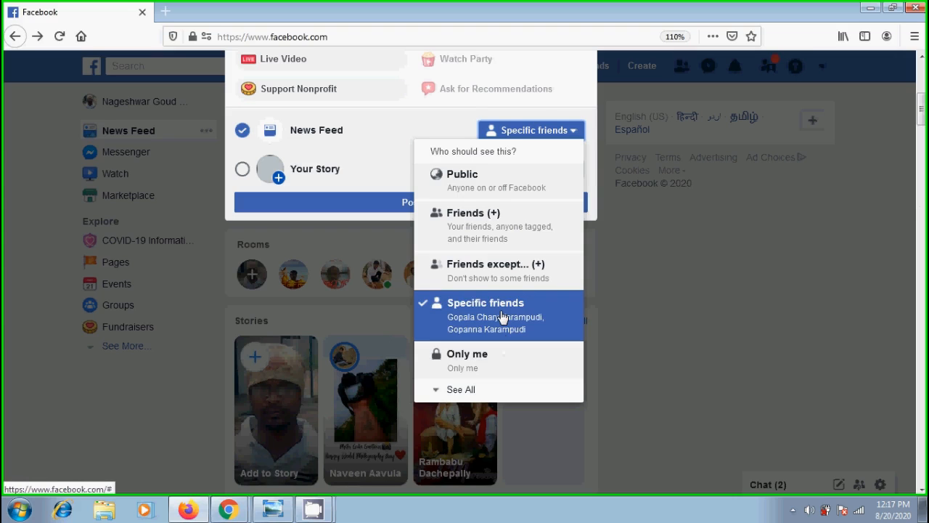
{"action": "left_click", "coordinate": [485, 303]}
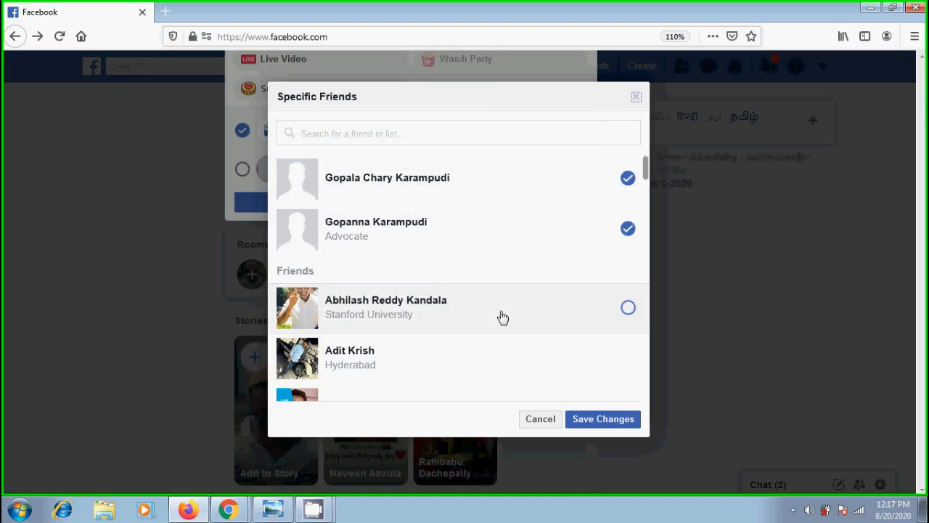
{"action": "type", "text": "men"}
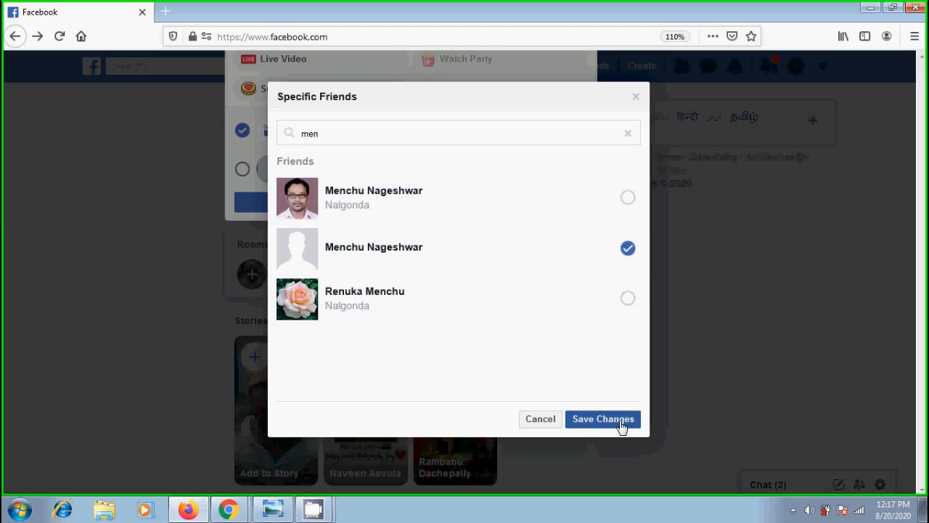
{"action": "left_click", "coordinate": [602, 419]}
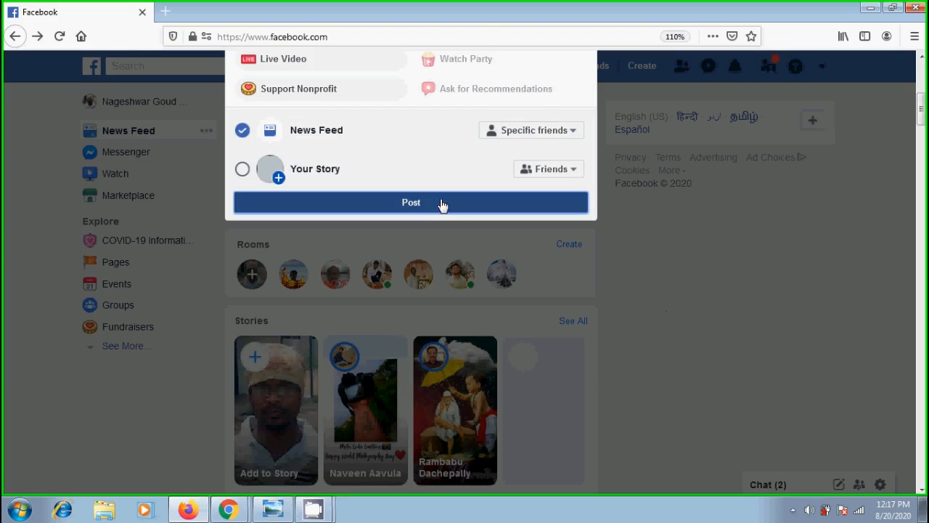
Publish the Vaishnodevi post and view its photo's friend tags.
{"action": "left_click", "coordinate": [410, 202]}
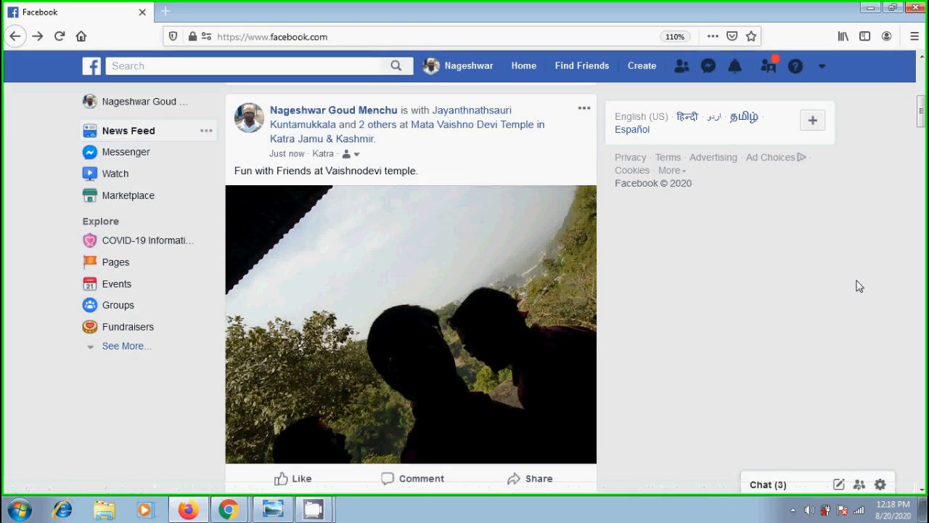
{"action": "mouse_move", "coordinate": [417, 249]}
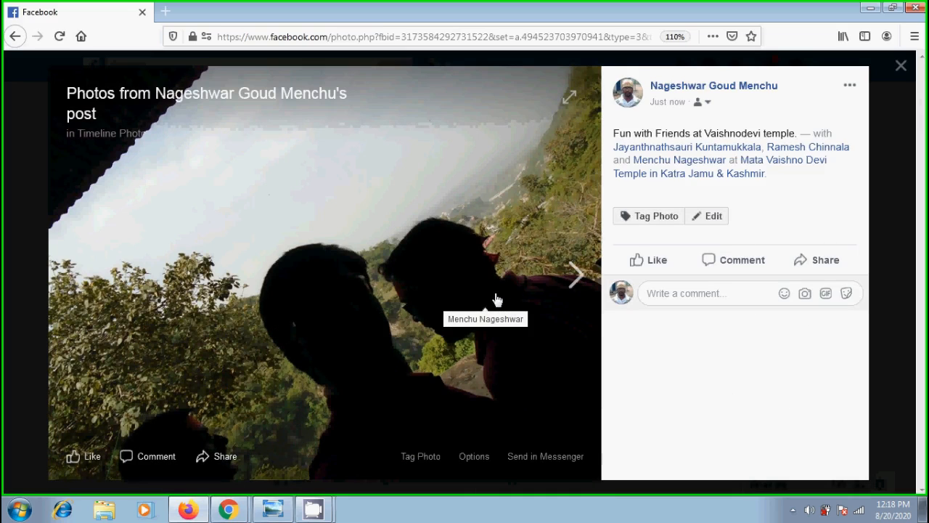
{"action": "mouse_move", "coordinate": [190, 424]}
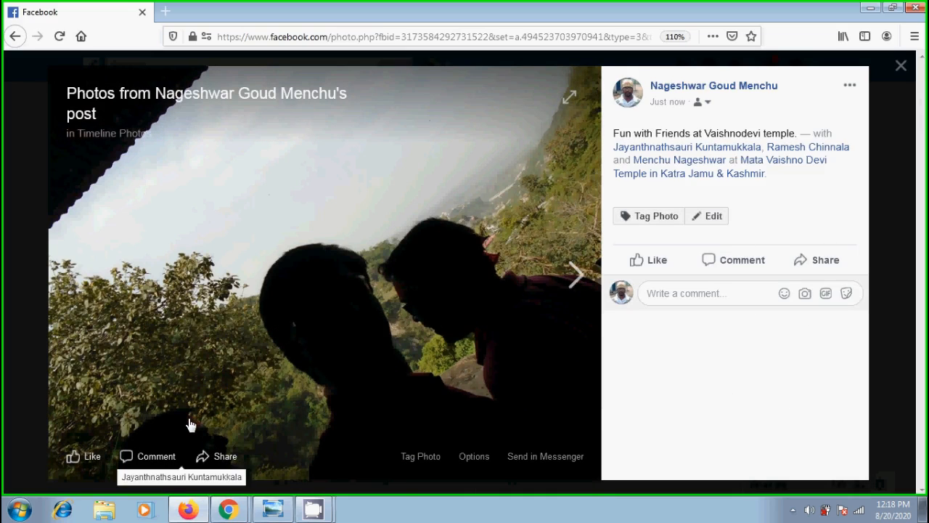
{"action": "left_click", "coordinate": [900, 65]}
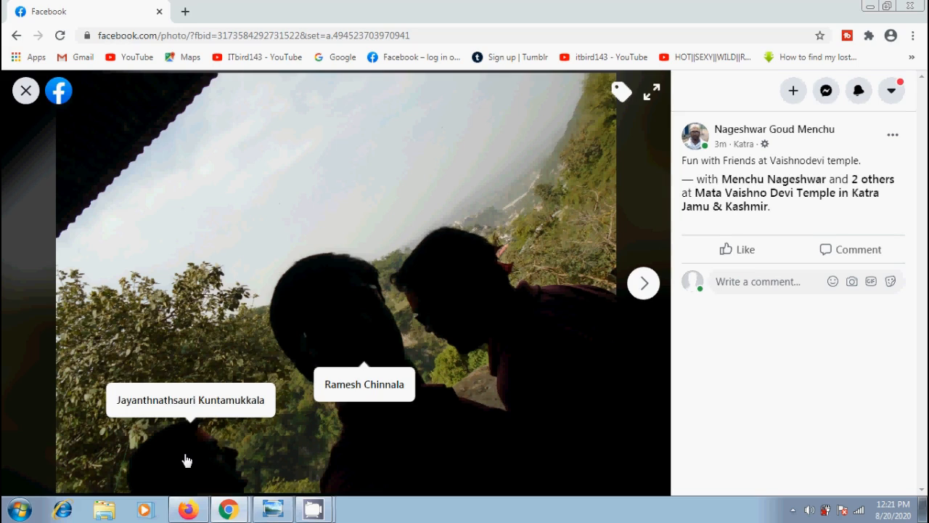
{"action": "mouse_move", "coordinate": [621, 93]}
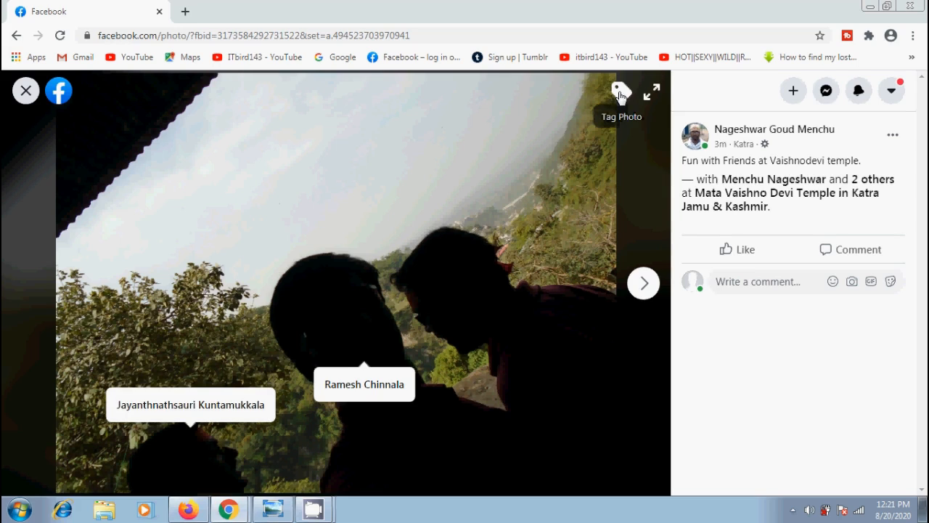
{"action": "left_click", "coordinate": [621, 92]}
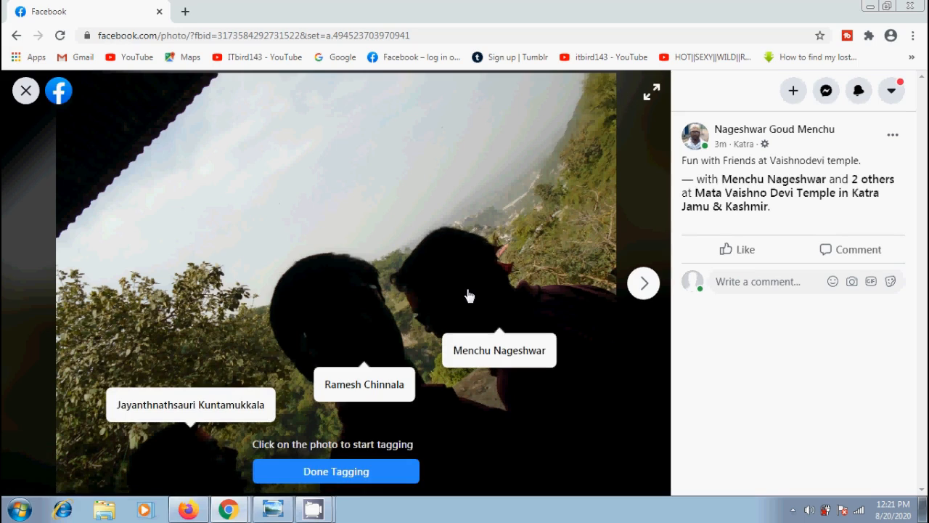
{"action": "left_click", "coordinate": [471, 294]}
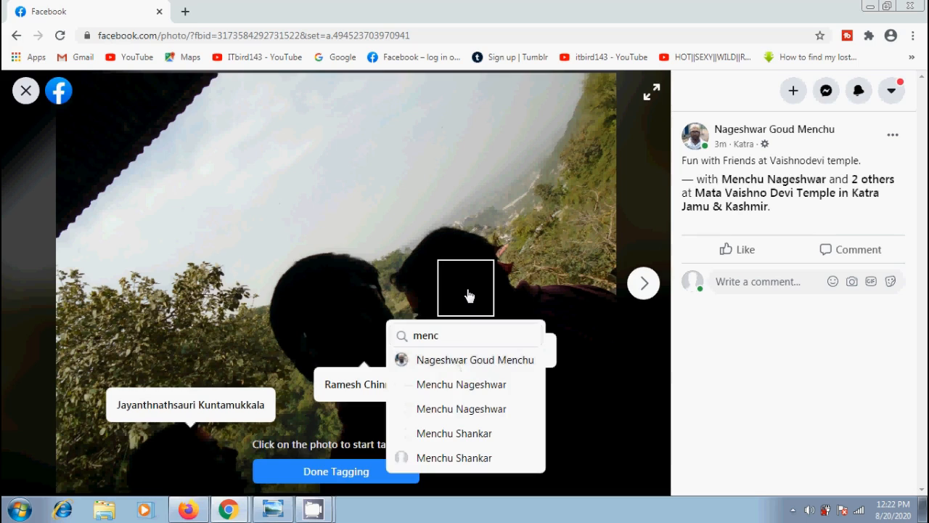
{"action": "type", "text": "hu"}
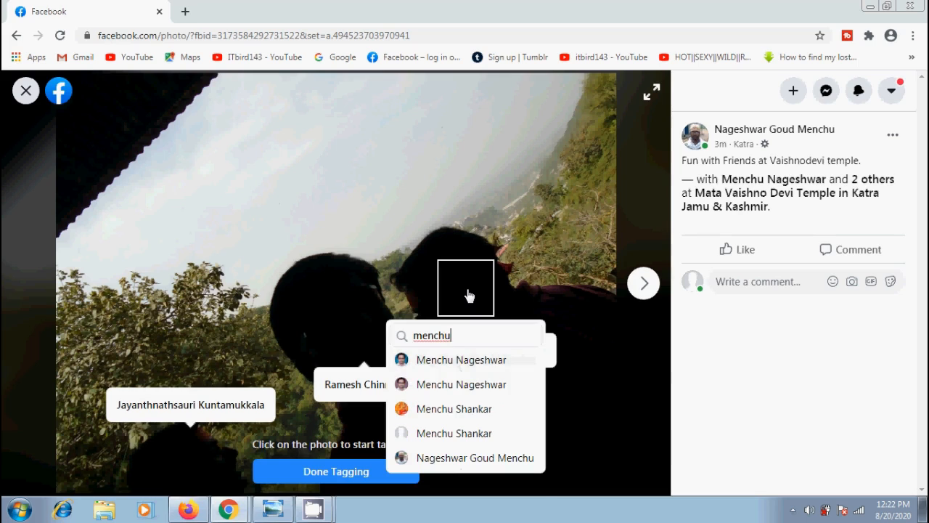
{"action": "left_click", "coordinate": [476, 457]}
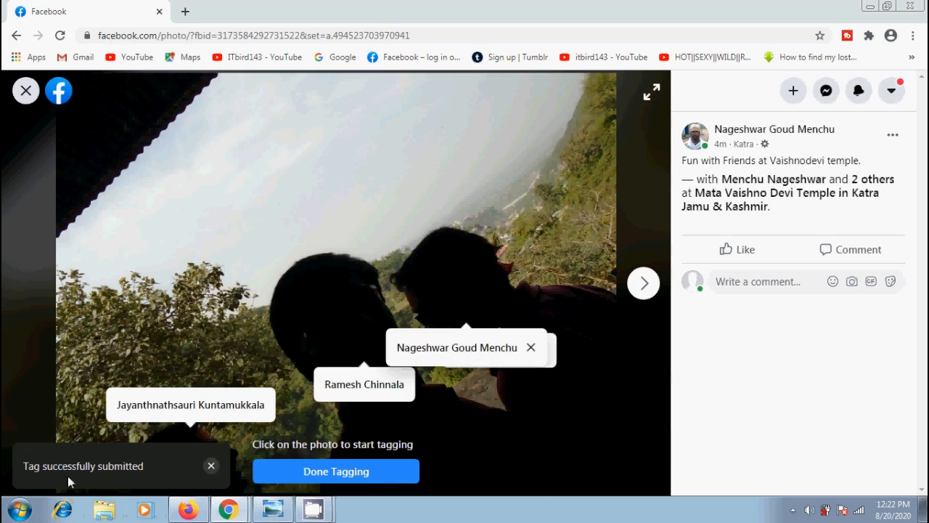
{"action": "mouse_move", "coordinate": [470, 454]}
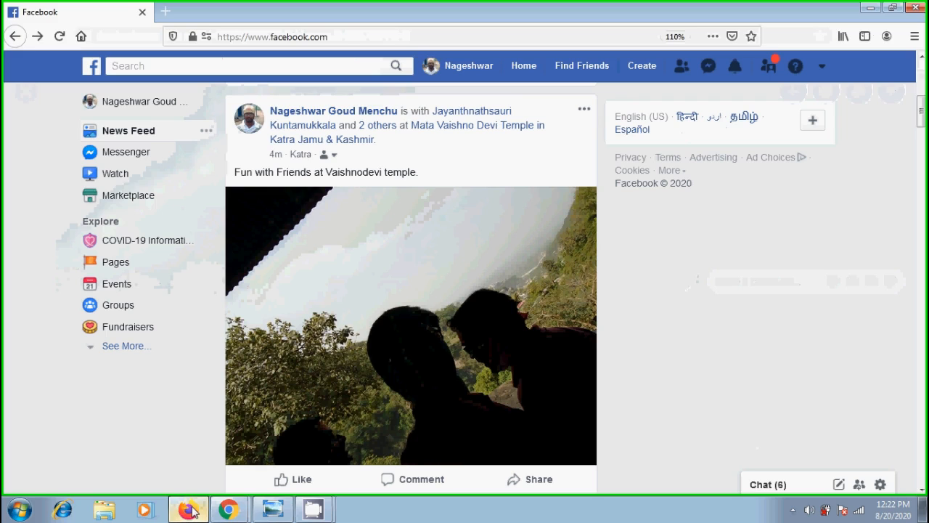
{"action": "scroll", "scroll_direction": "down", "scroll_amount": 3}
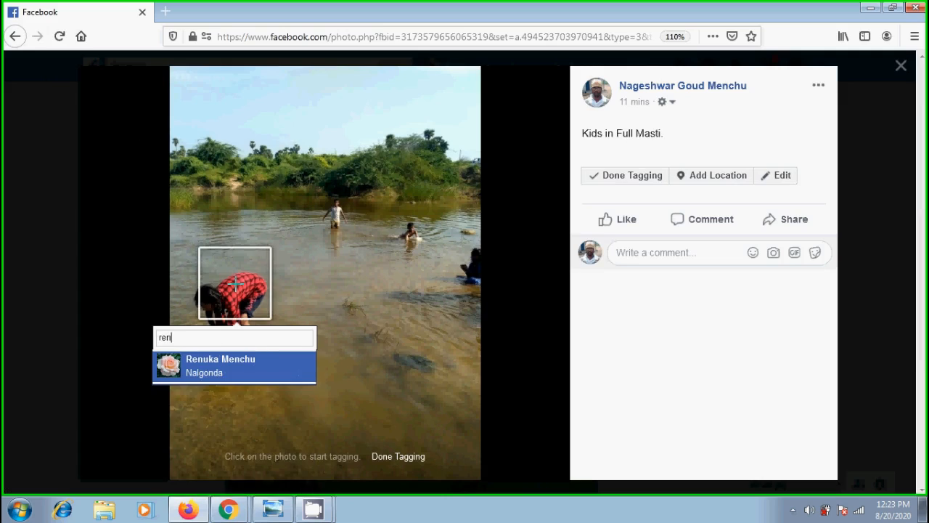
{"action": "left_click", "coordinate": [220, 365]}
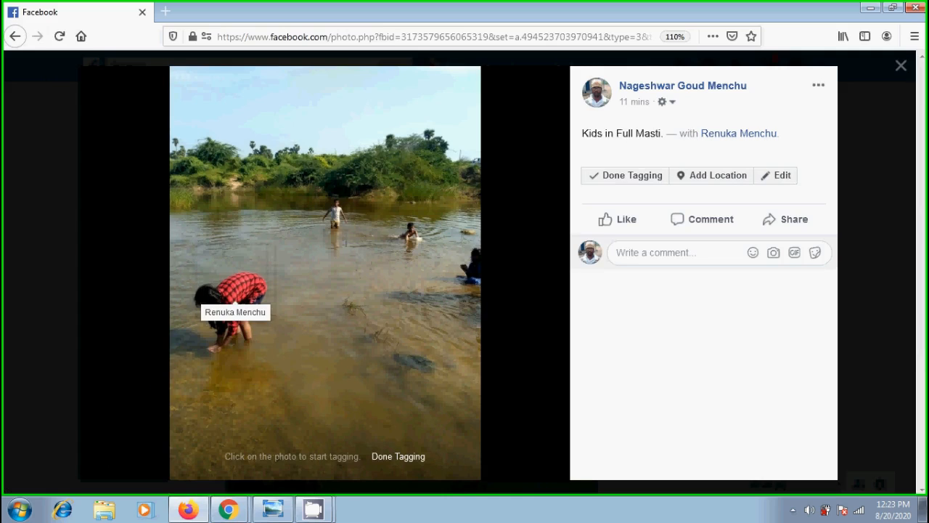
{"action": "left_click", "coordinate": [336, 211]}
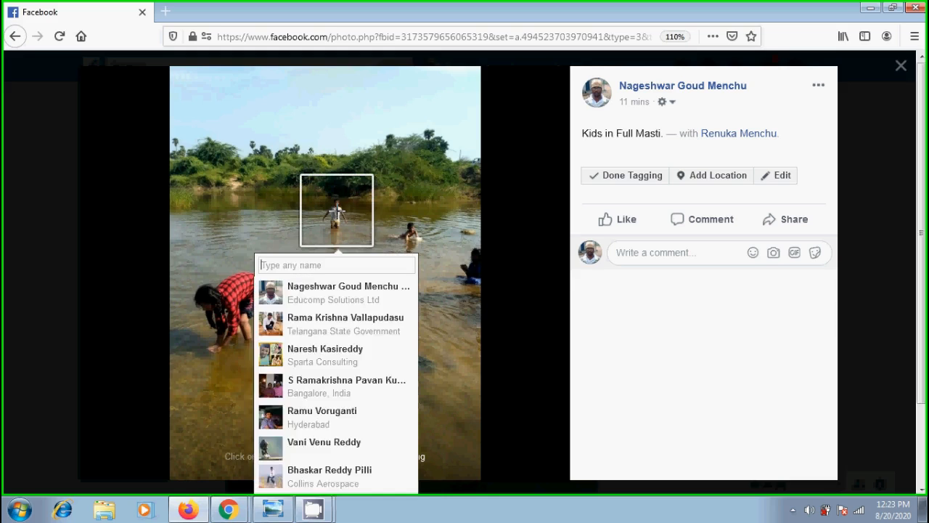
{"action": "type", "text": "puru"}
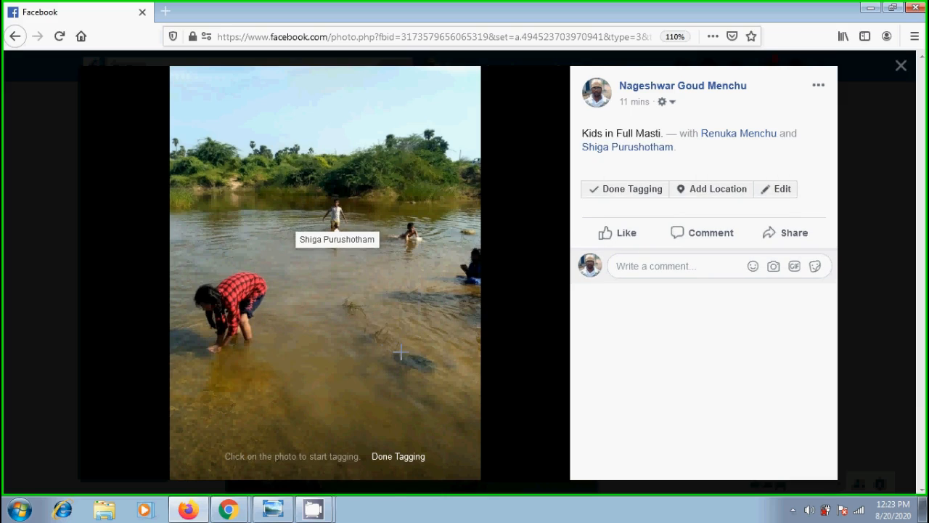
{"action": "left_click", "coordinate": [625, 189]}
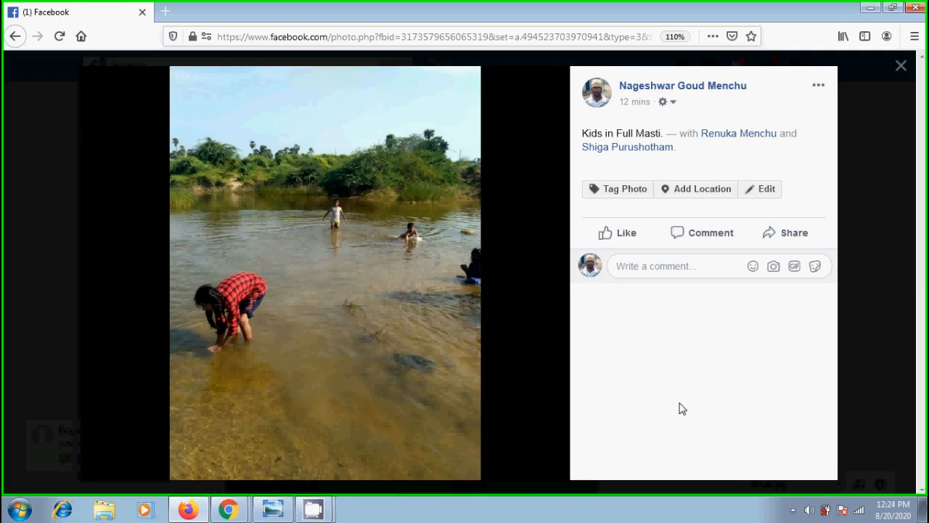
{"action": "left_click", "coordinate": [901, 65]}
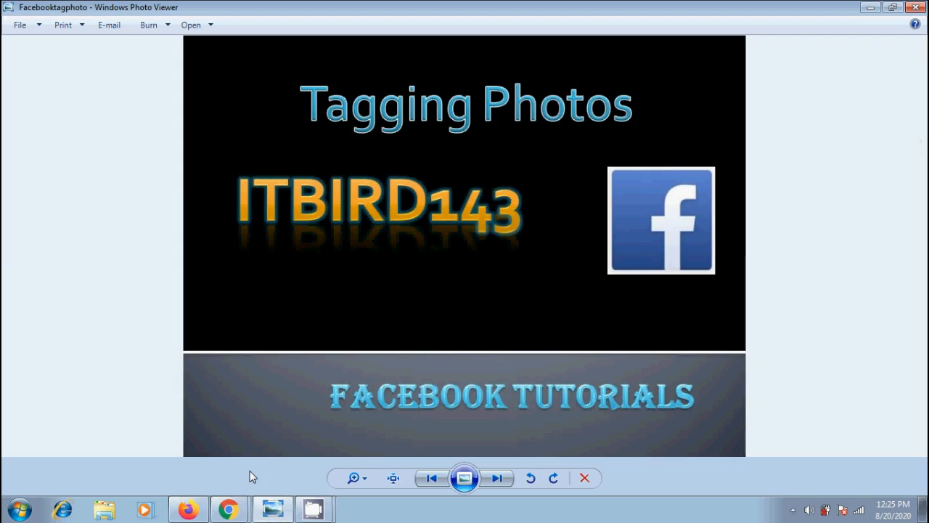
{"action": "mouse_move", "coordinate": [922, 225]}
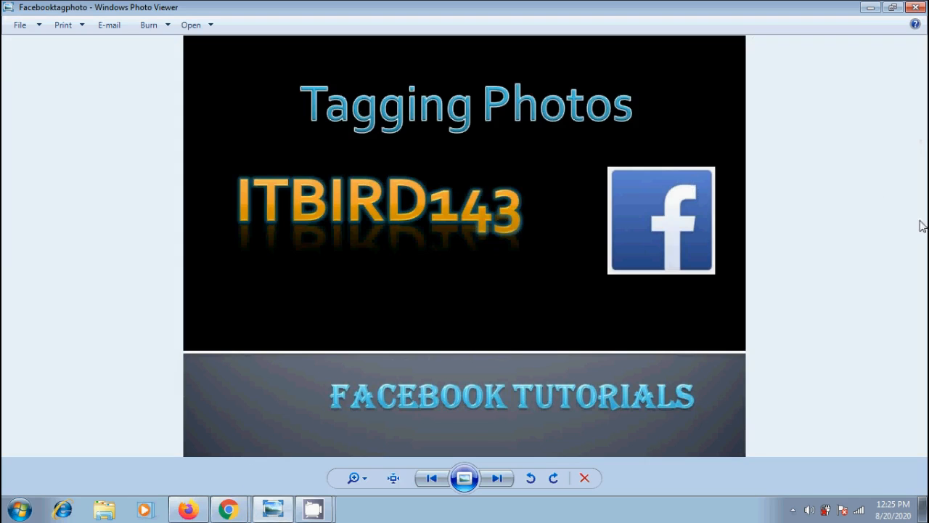
{"action": "mouse_move", "coordinate": [897, 119]}
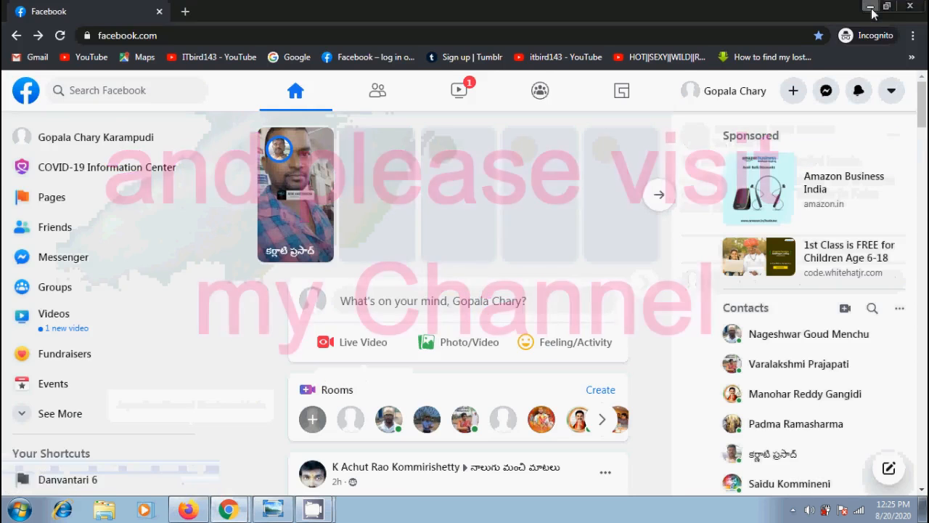
Minimize the Firefox window to reveal the desktop.
{"action": "left_click", "coordinate": [871, 6]}
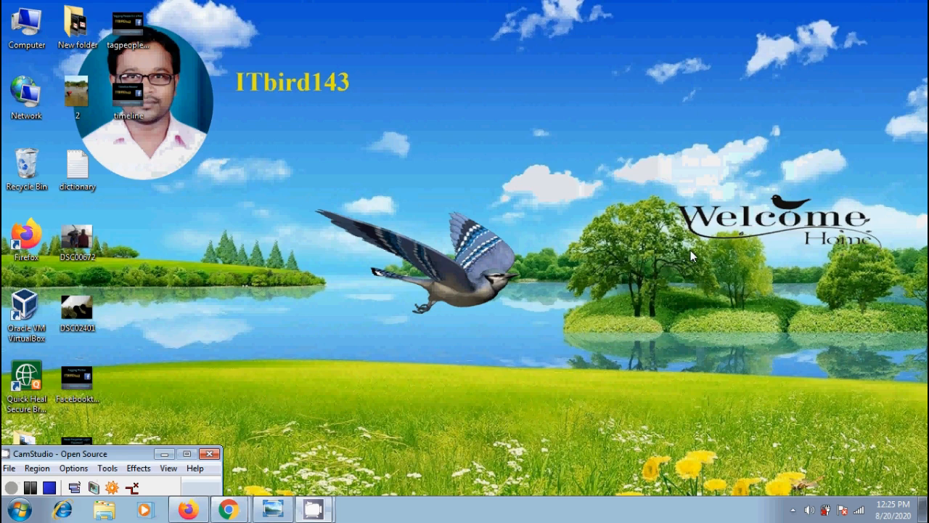